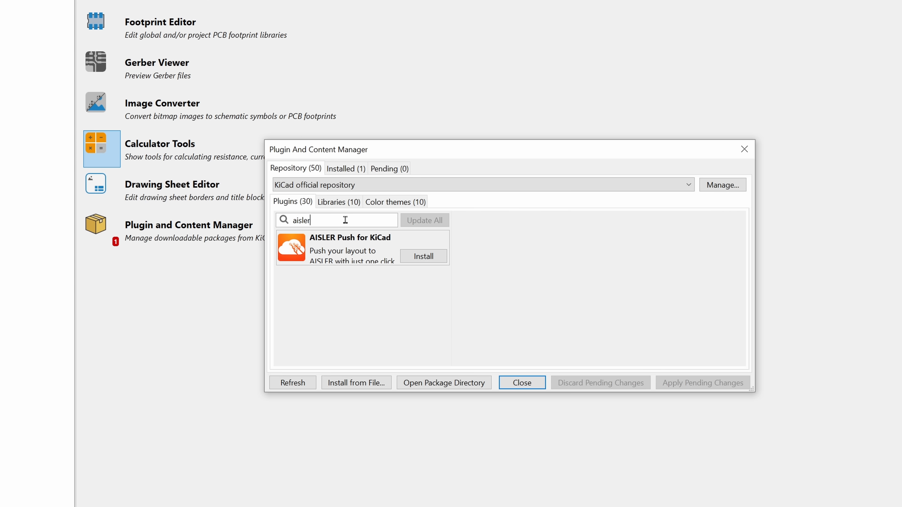
- Install the AISLER Push plugin, apply the change, and push the board layout to AISLER
left_click(702, 383)
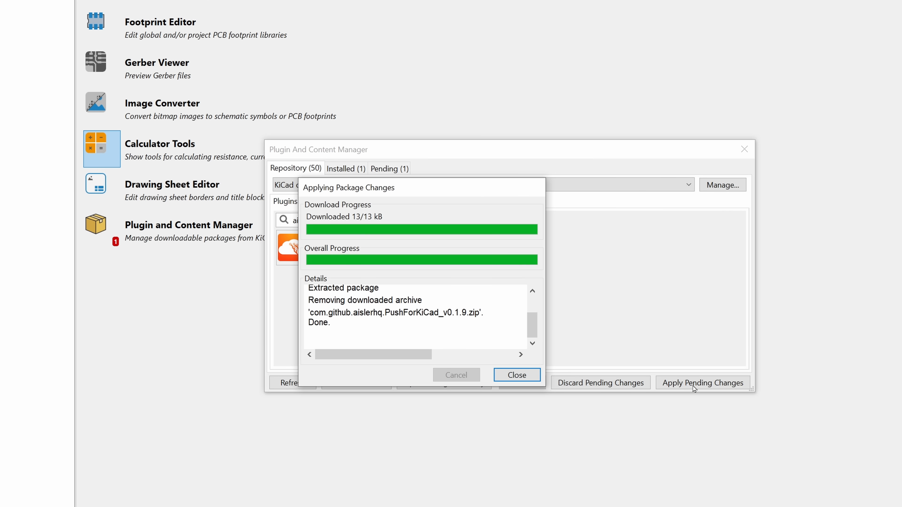
left_click(515, 374)
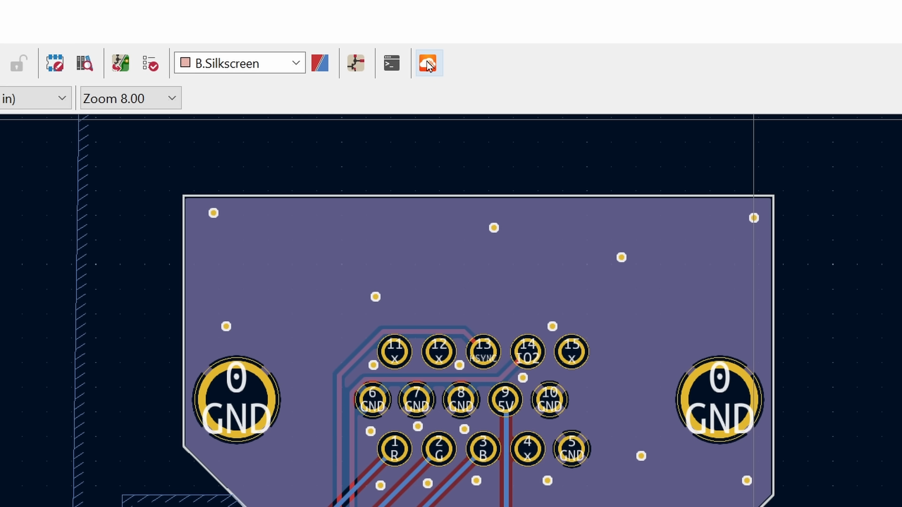
left_click(428, 62)
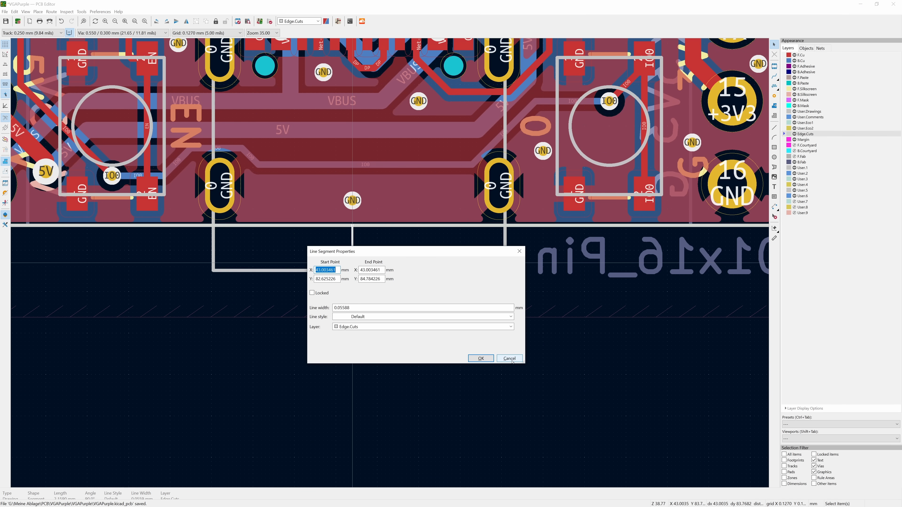
left_click(508, 358)
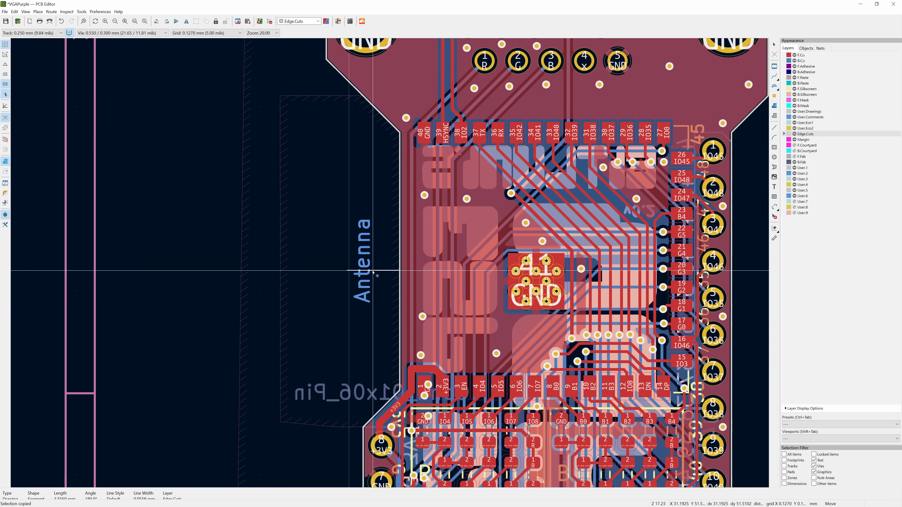
scroll("down", 3)
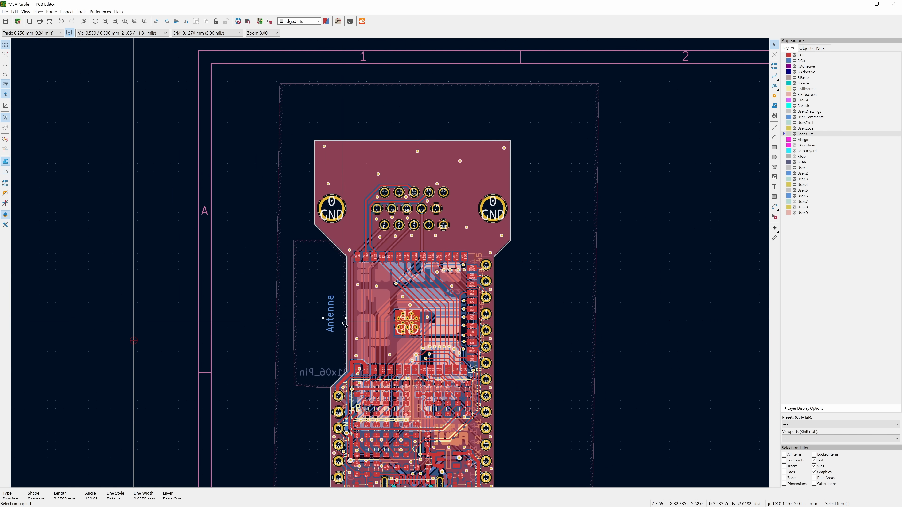
scroll("down", 3)
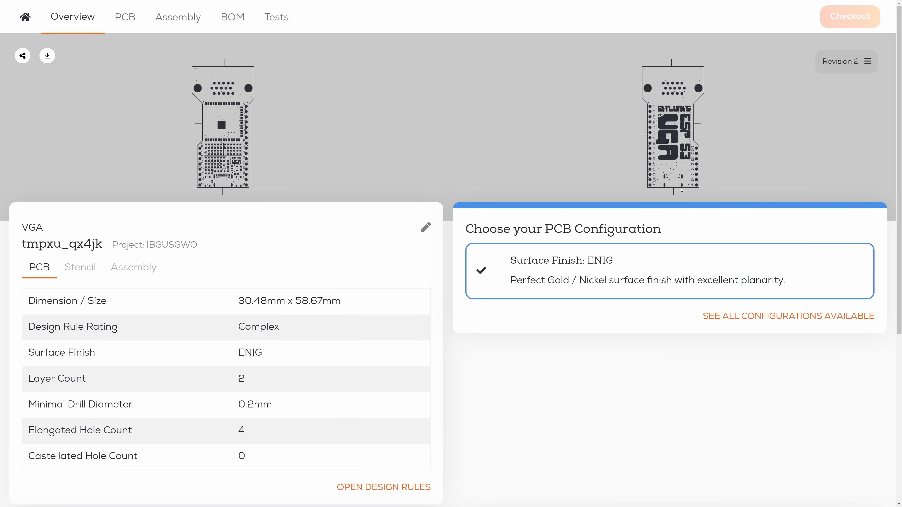
- Inspect the pushed board in the PCB view with bridge highlights off and the exploded 3D layers shown
left_click(125, 17)
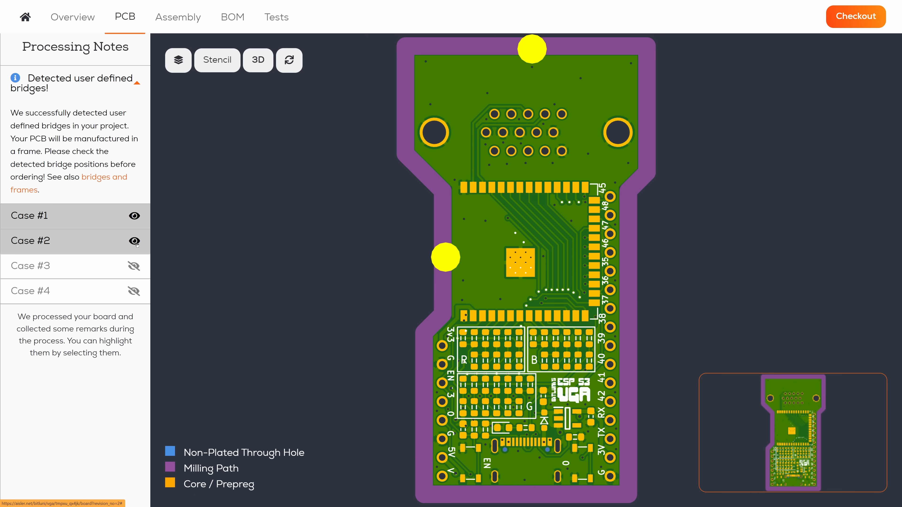
left_click(289, 61)
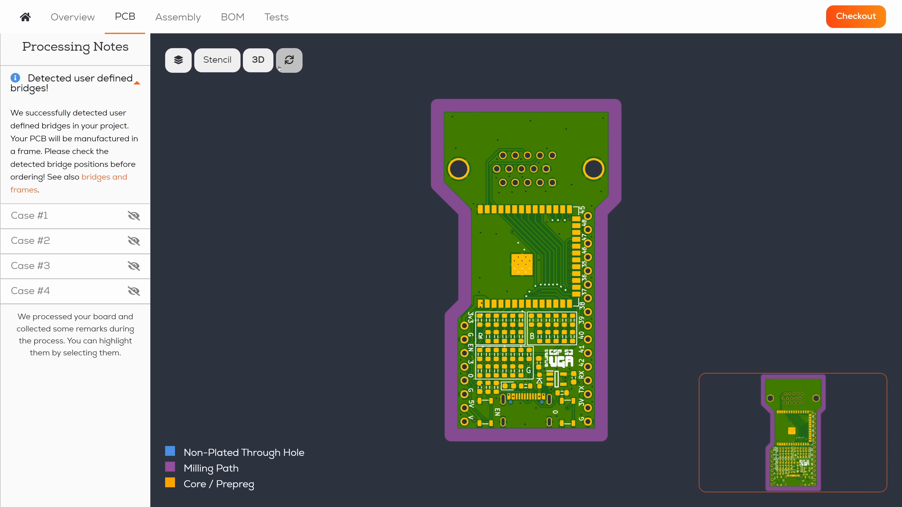
left_click(258, 60)
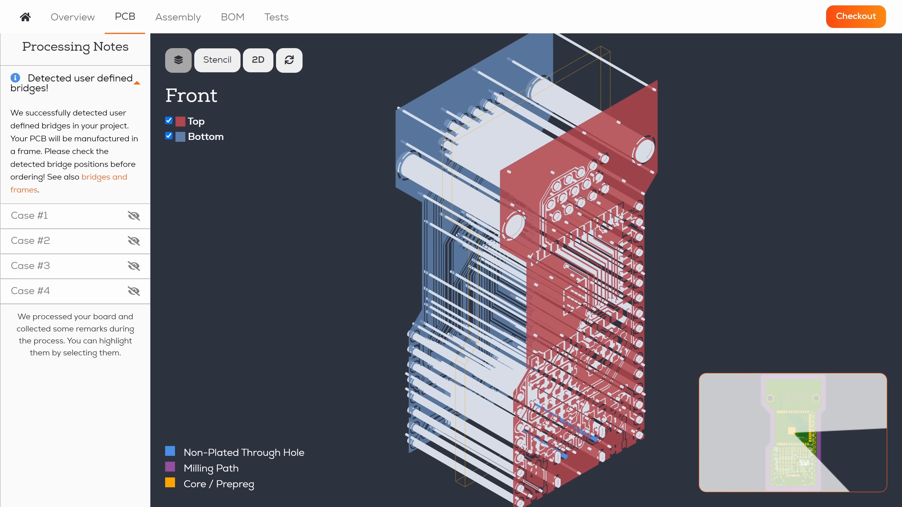
mouse_move(456, 235)
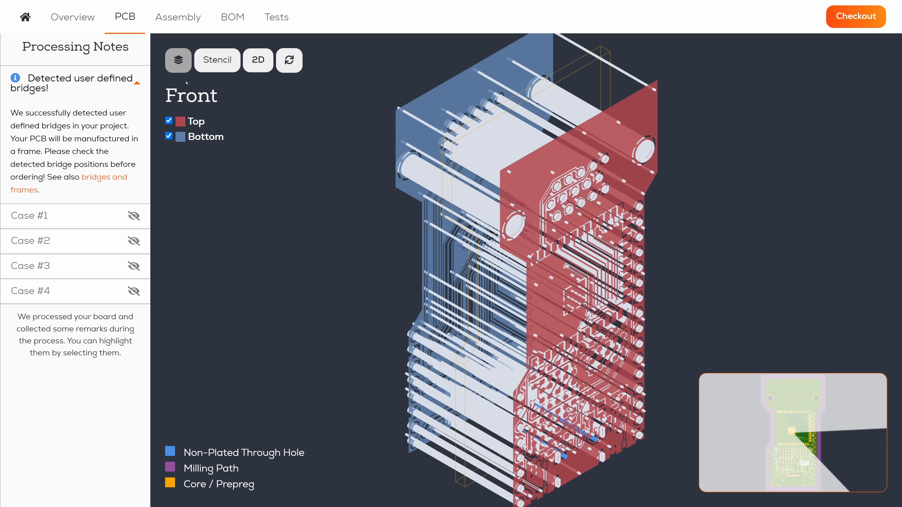
- Go to checkout and set the Beautiful Boards quantity to 3
left_click(855, 16)
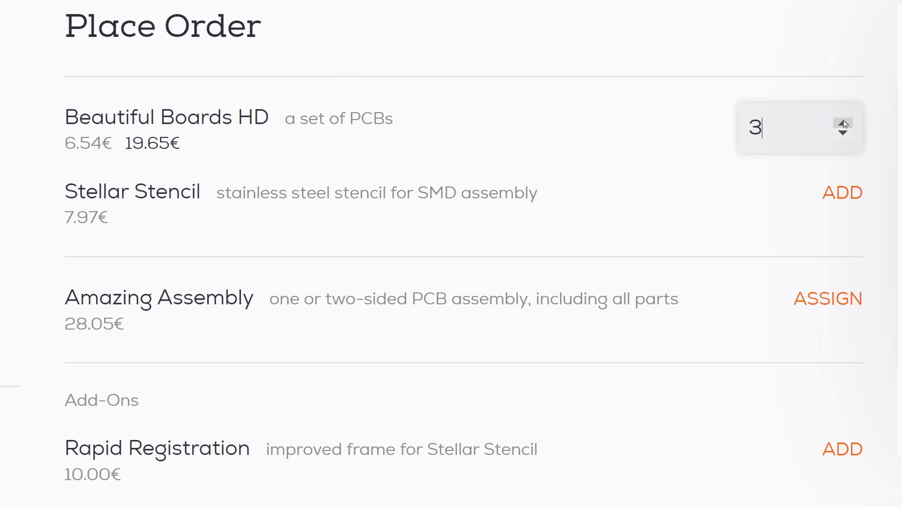
left_click(841, 193)
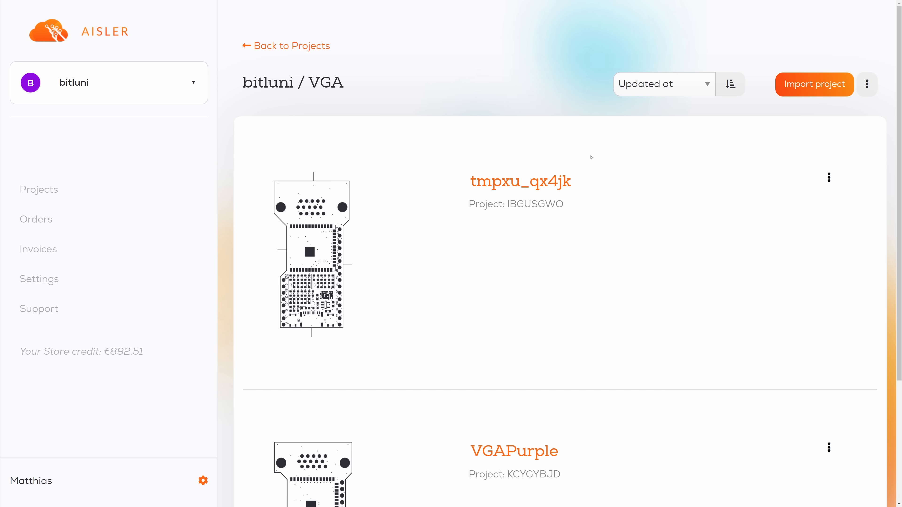
- Open the MiniCluster board from Projects and show its four copper layers in 3D
scroll("down", 3)
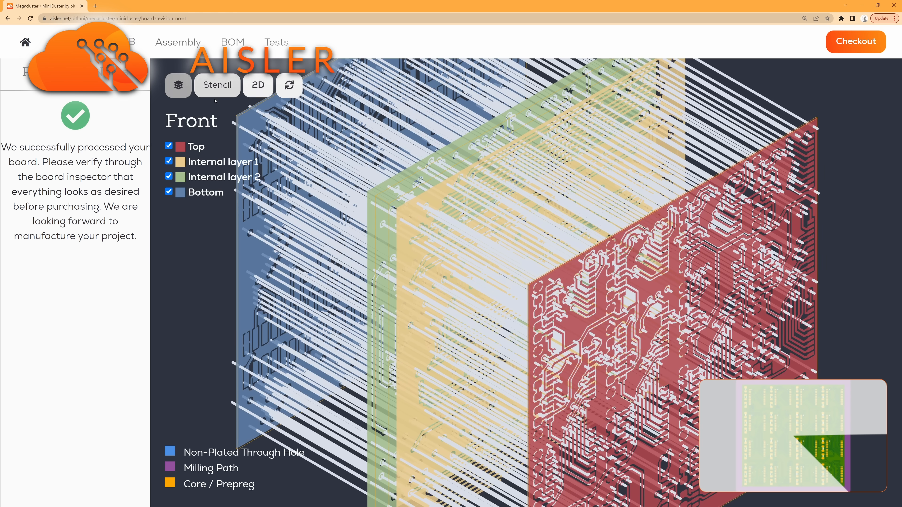
left_click(177, 41)
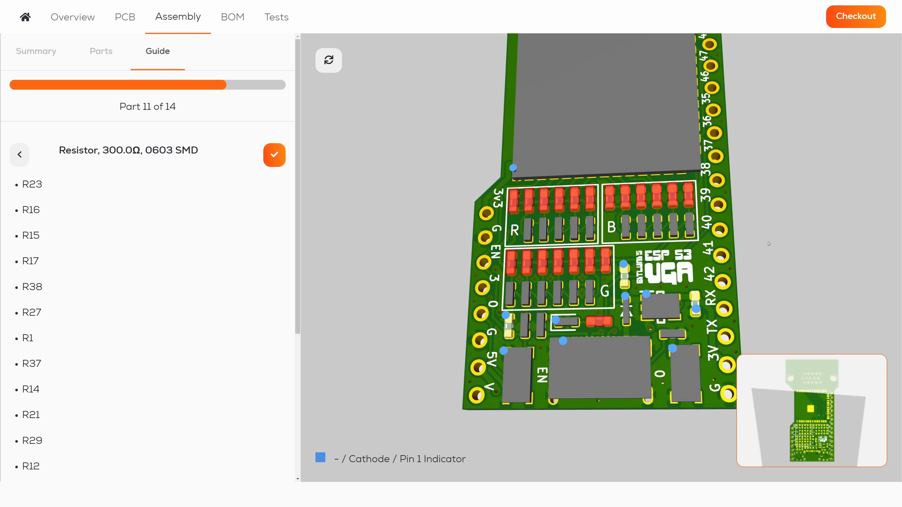
- Assign the twenty 300 Ω resistors in the BOM to the smart-matched 0603 part
left_click(124, 17)
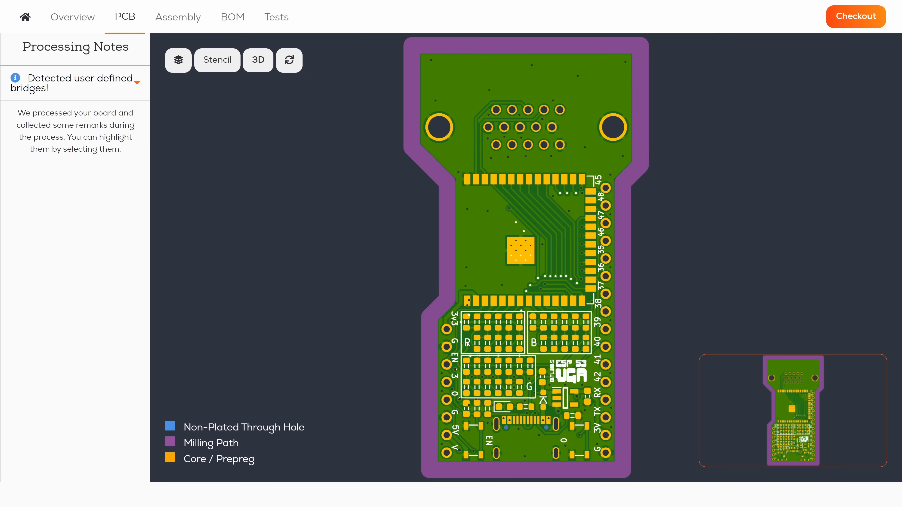
left_click(233, 17)
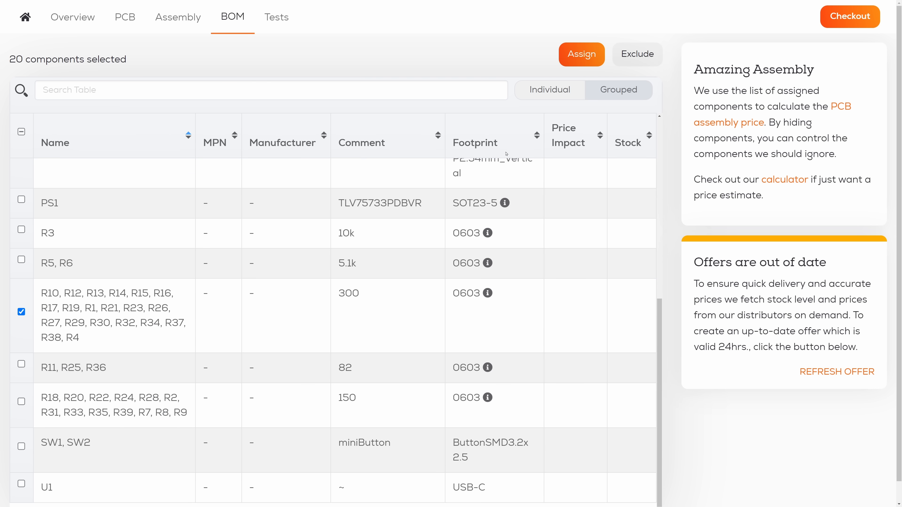
left_click(582, 54)
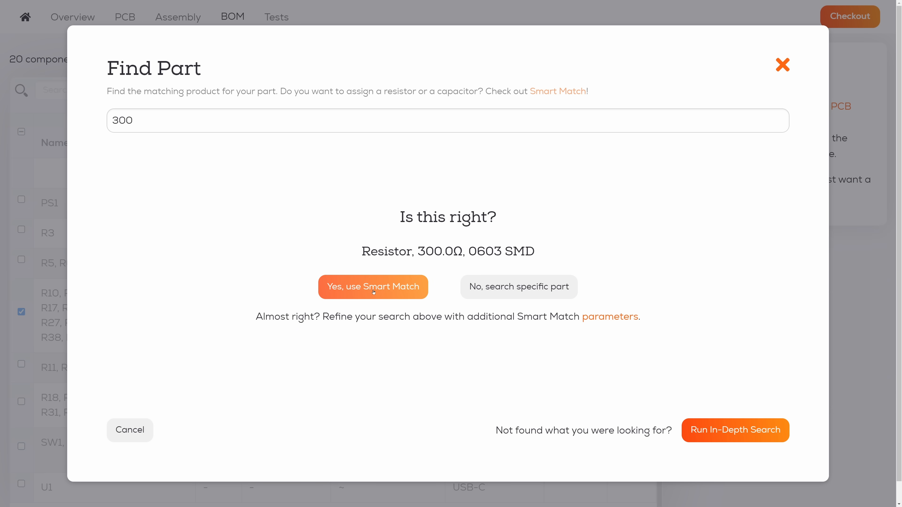
left_click(372, 287)
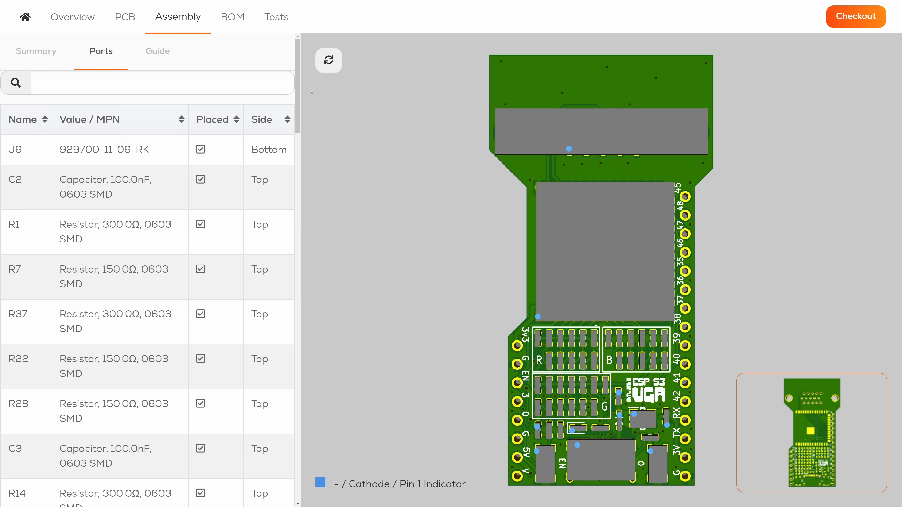
- Return to the Assembly Guide tab and start the step-by-step guide
left_click(157, 52)
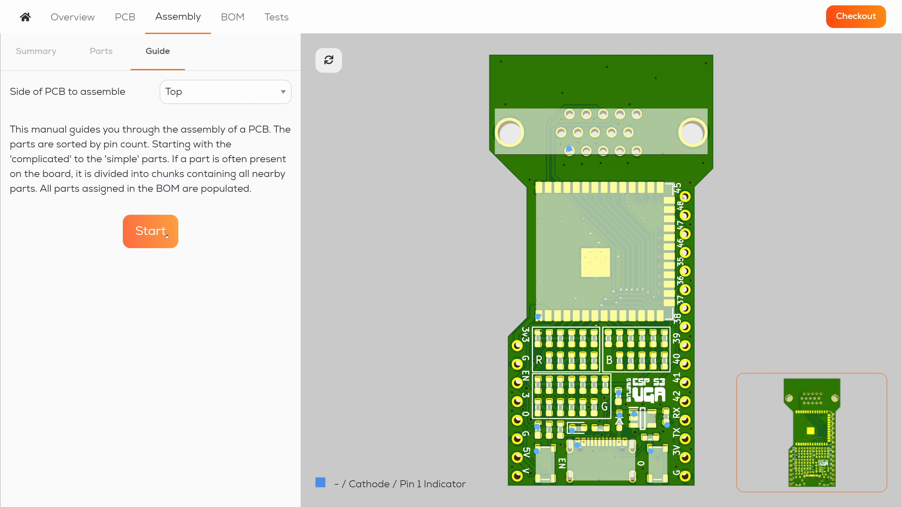
left_click(151, 231)
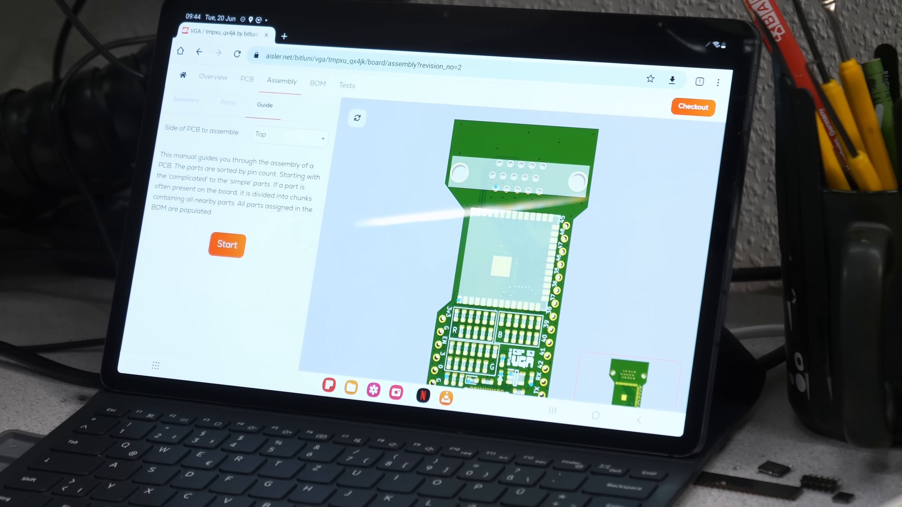
- Start the guide on the tablet and check off parts until the 5.1 kΩ 0603 resistor, part 7 of 14
left_click(226, 244)
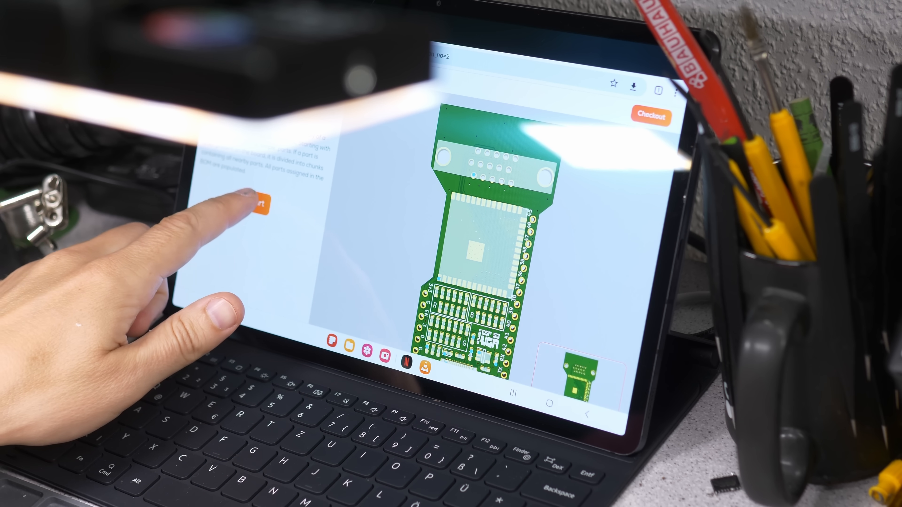
left_click(259, 206)
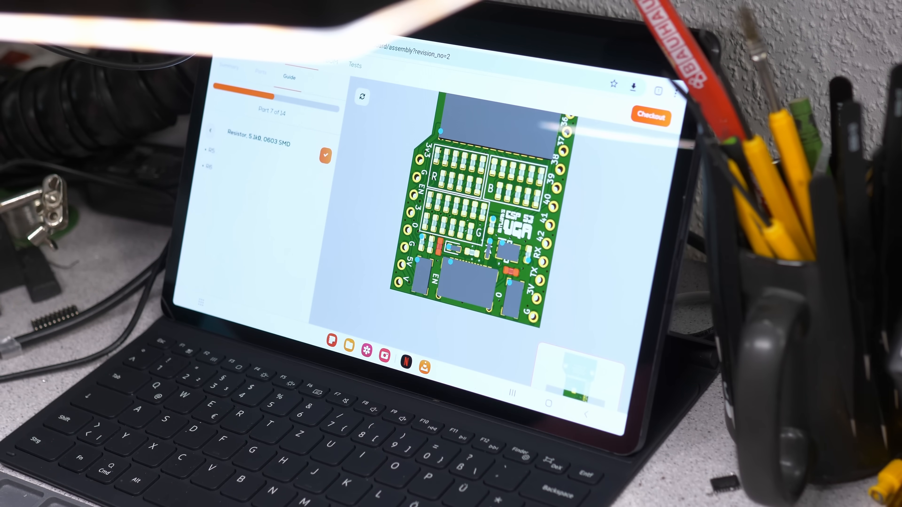
left_click(325, 156)
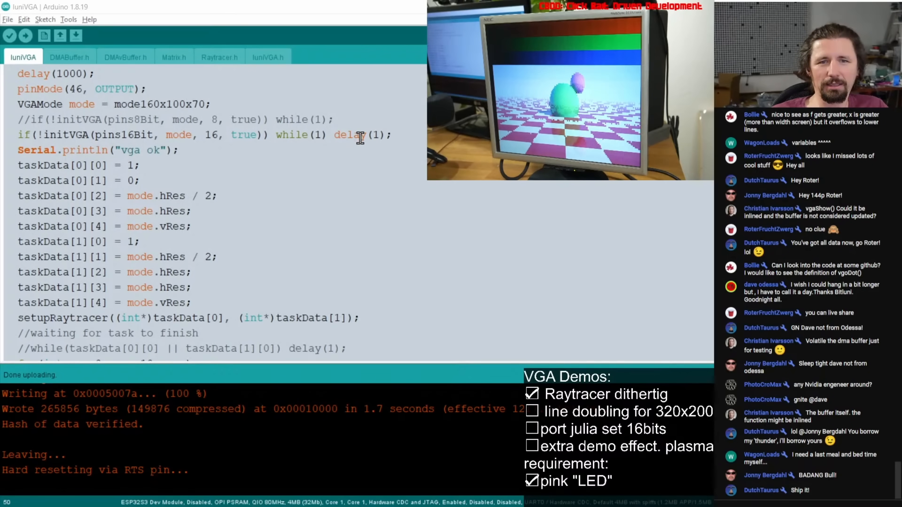
- Recompile and upload the VGA raytracer sketch to the board
left_click(26, 35)
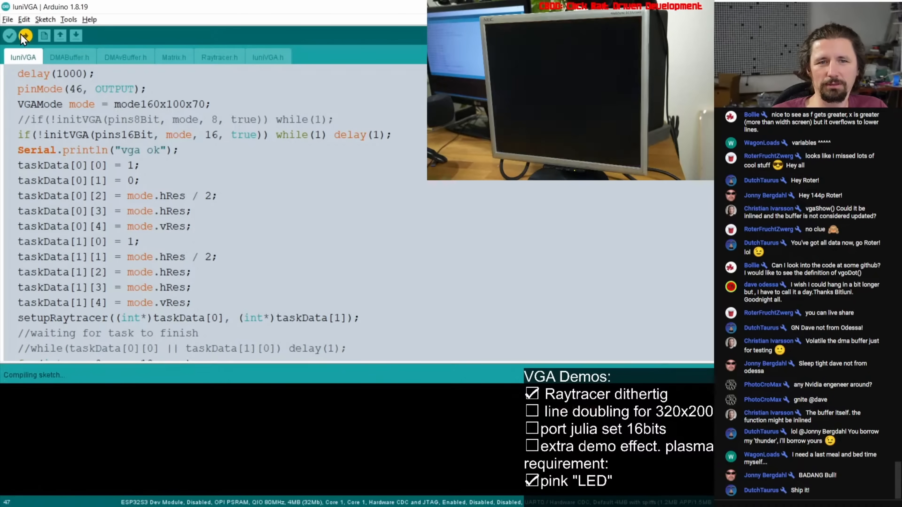